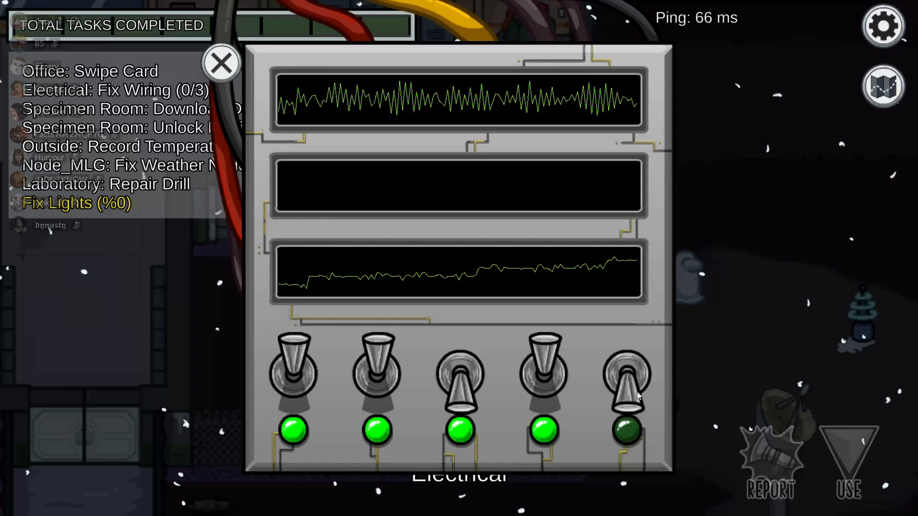
Switch on the last unlit light and connect a wire to its matching colour
click(222, 62)
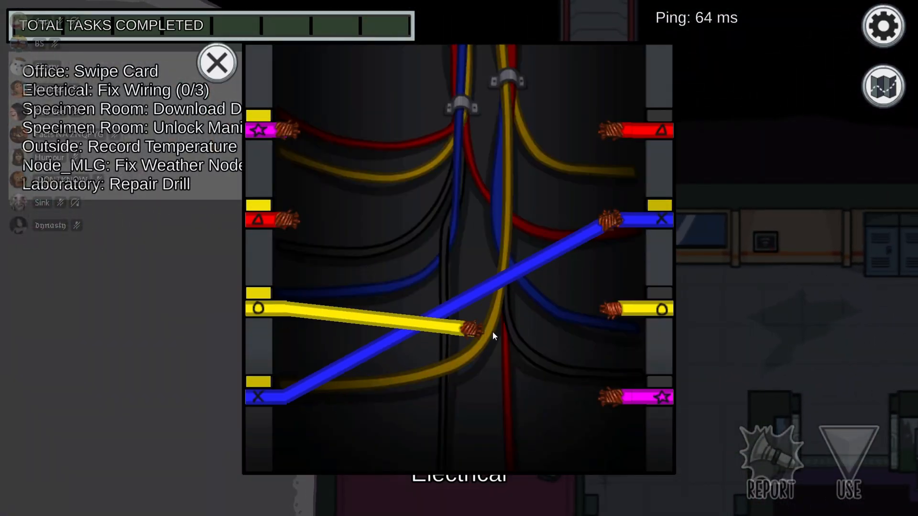
click(215, 63)
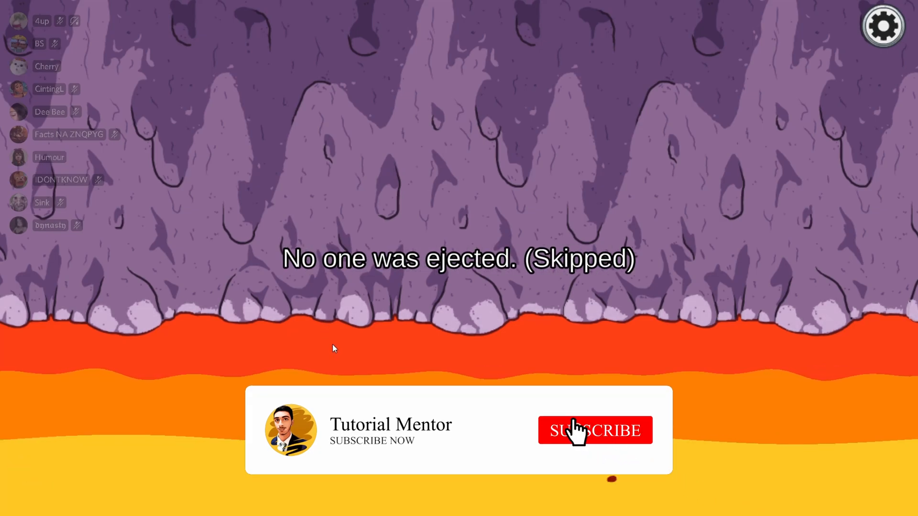
Finish the manifold number sequence, download the Specimen Room data, and connect the final wire for 3/3
click(593, 431)
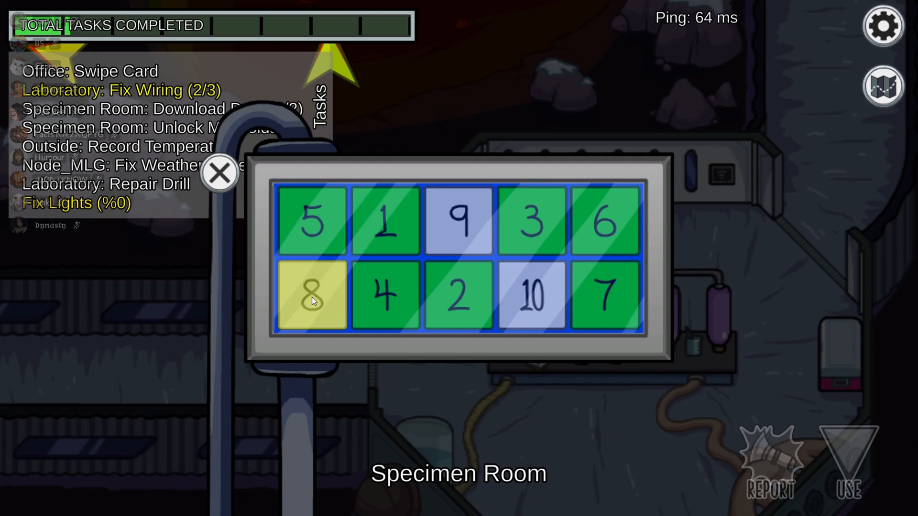
click(219, 173)
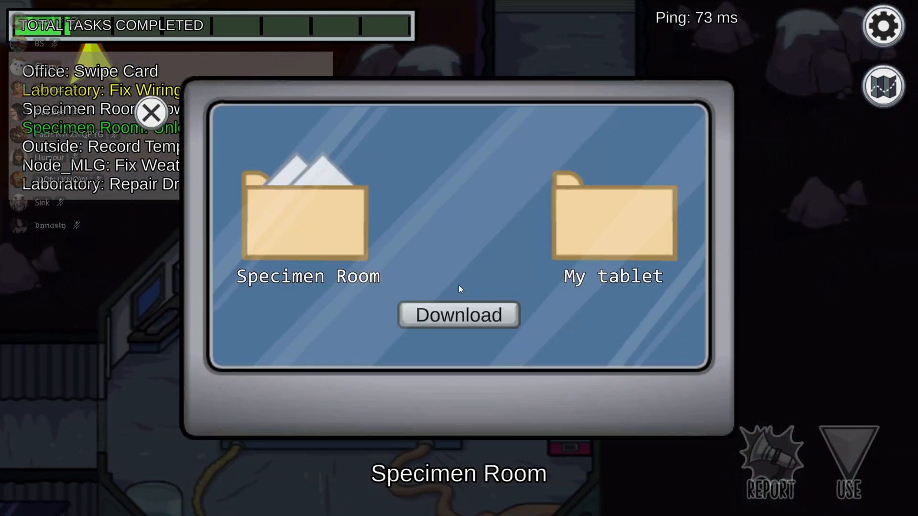
click(459, 314)
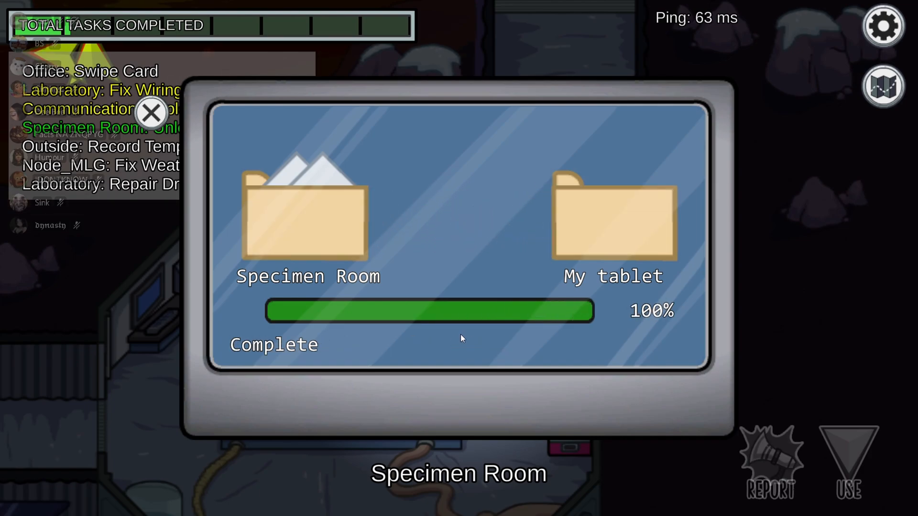
click(151, 113)
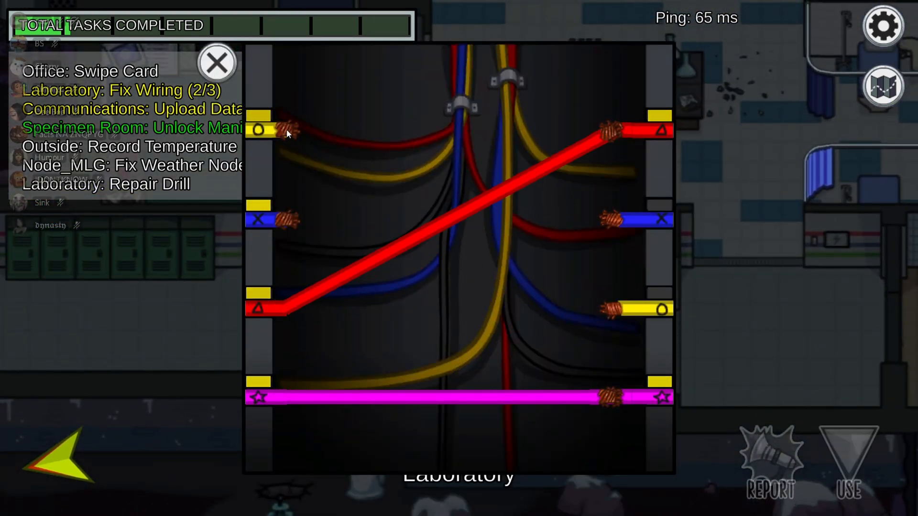
click(217, 63)
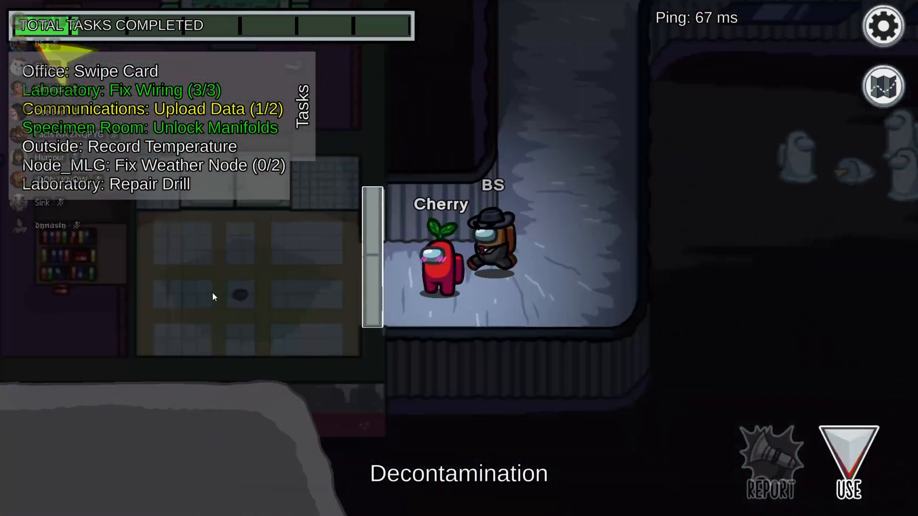
click(769, 459)
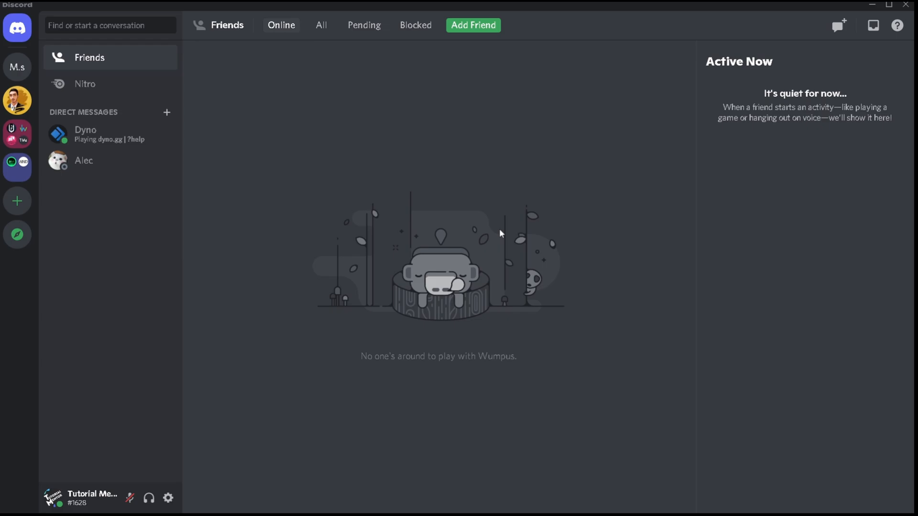
mouse_move(514, 272)
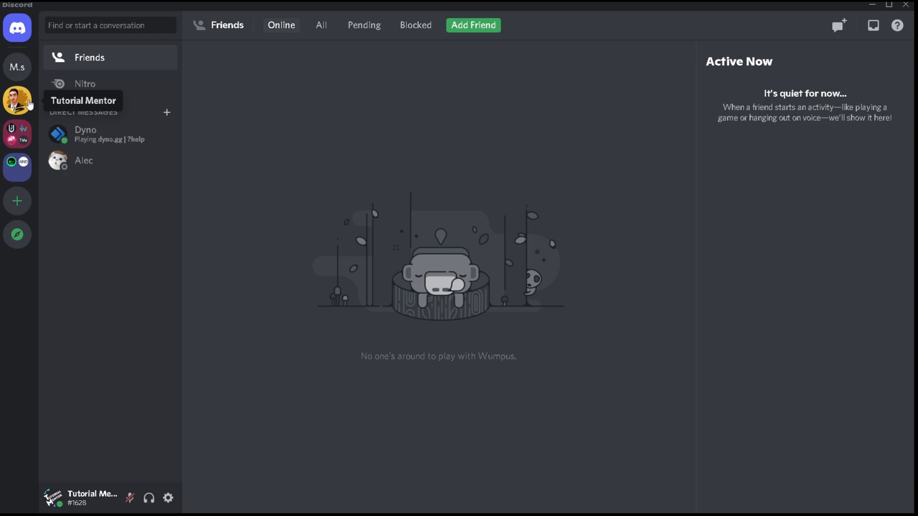
Bring up the Tutorial Mentor server's options menu from its icon
right_click(17, 98)
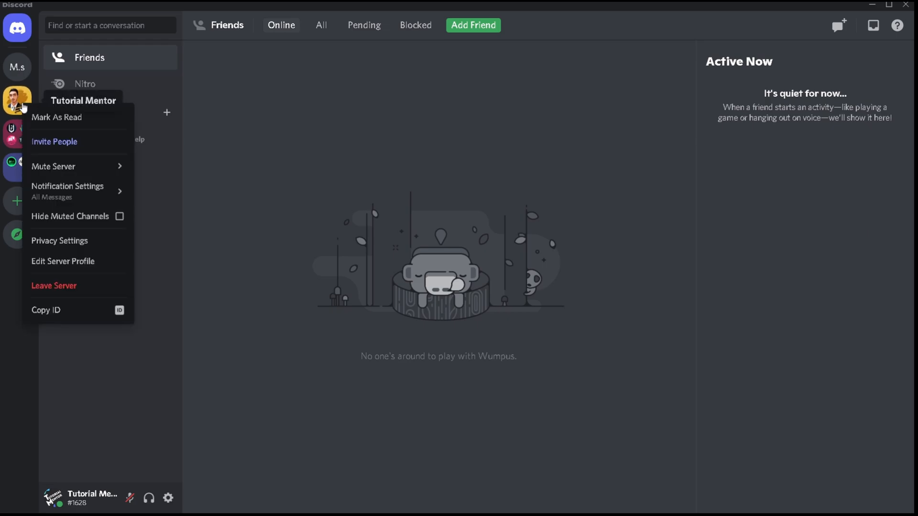
mouse_move(67, 190)
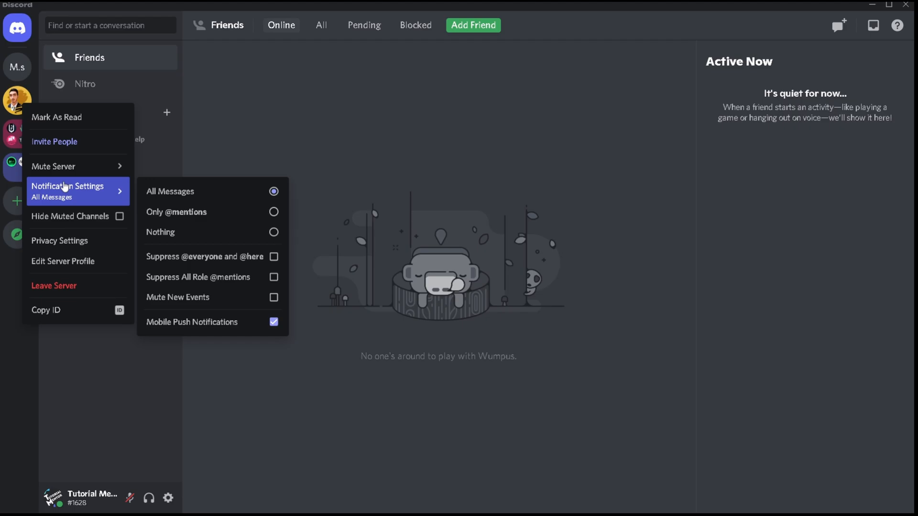
Show the Tutorial Mentor server's full Notification Settings window, set to All Messages
click(67, 186)
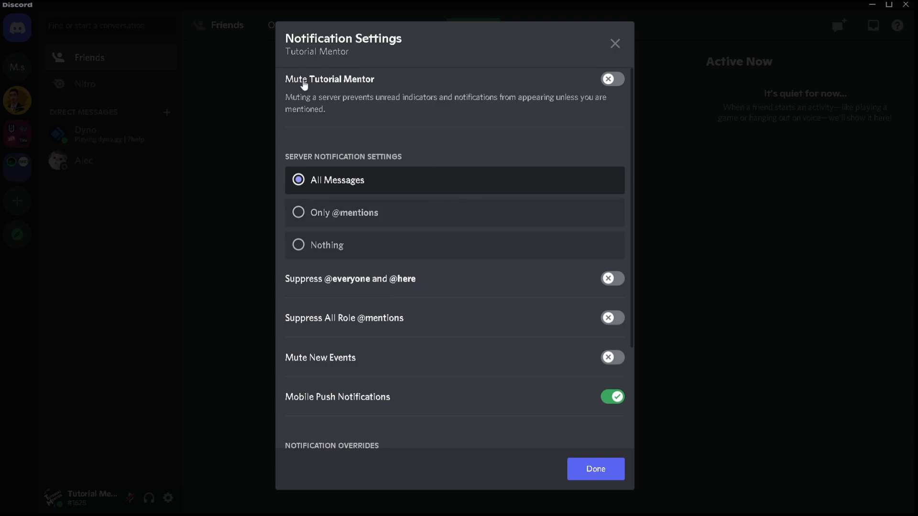
mouse_move(340, 91)
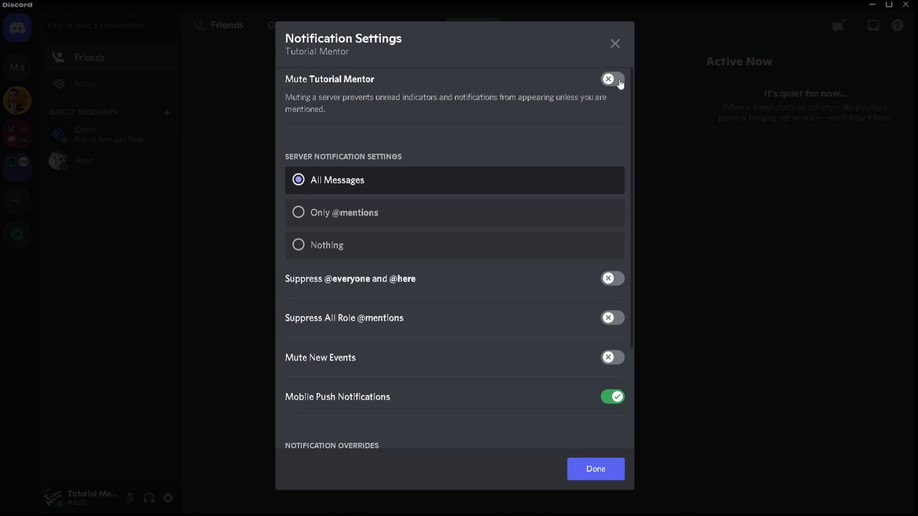
Mute the Tutorial Mentor server until turned back on
click(613, 79)
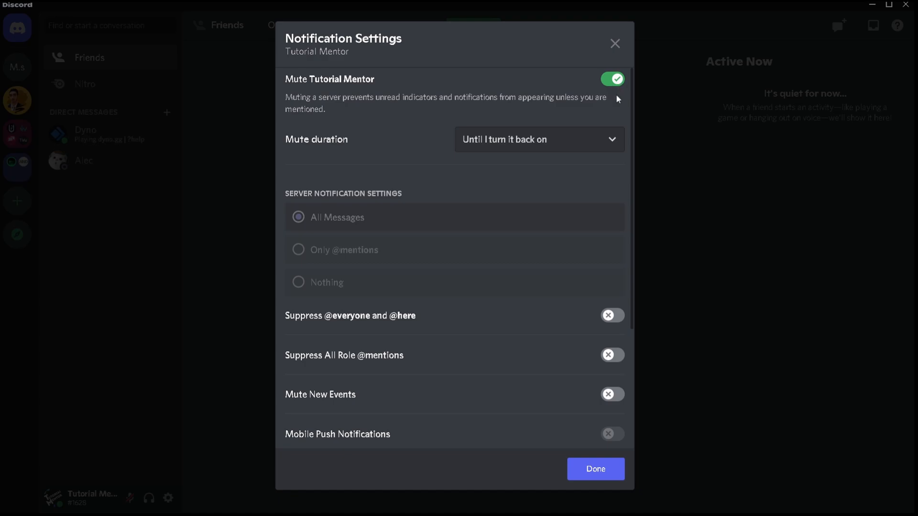
mouse_move(407, 203)
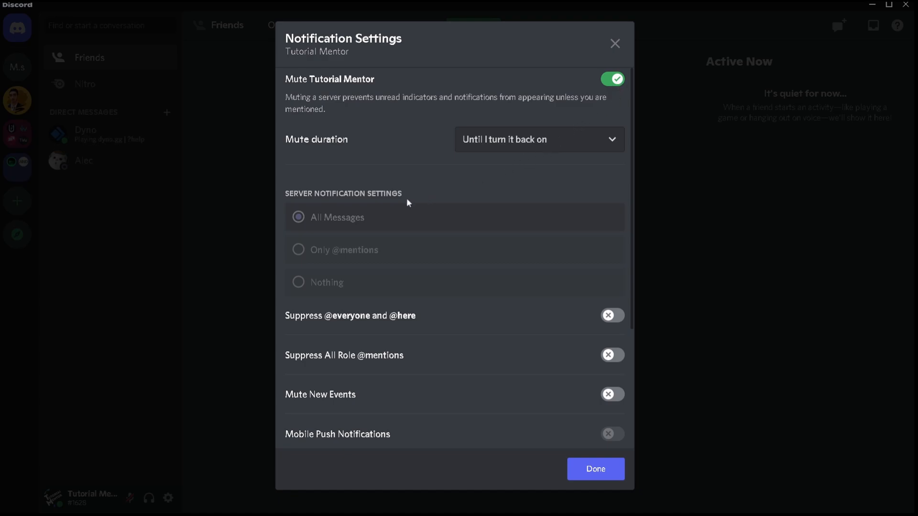
mouse_move(352, 243)
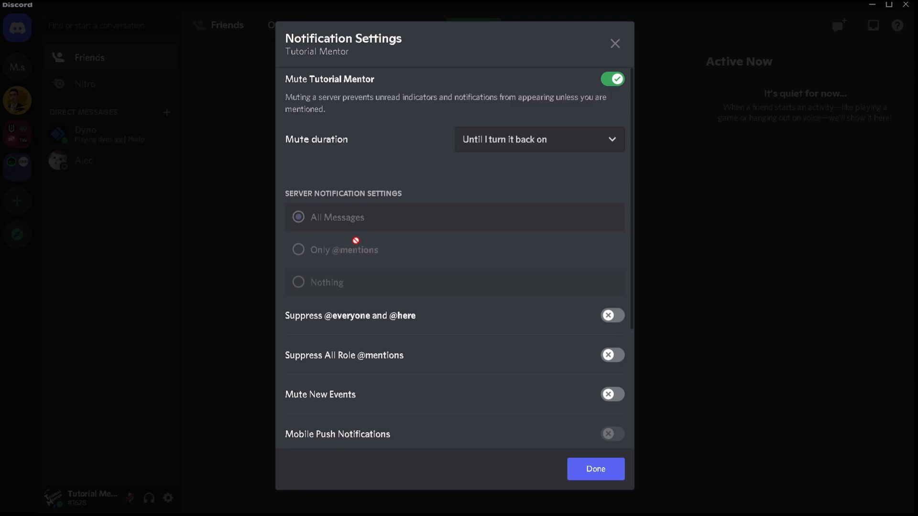
mouse_move(335, 249)
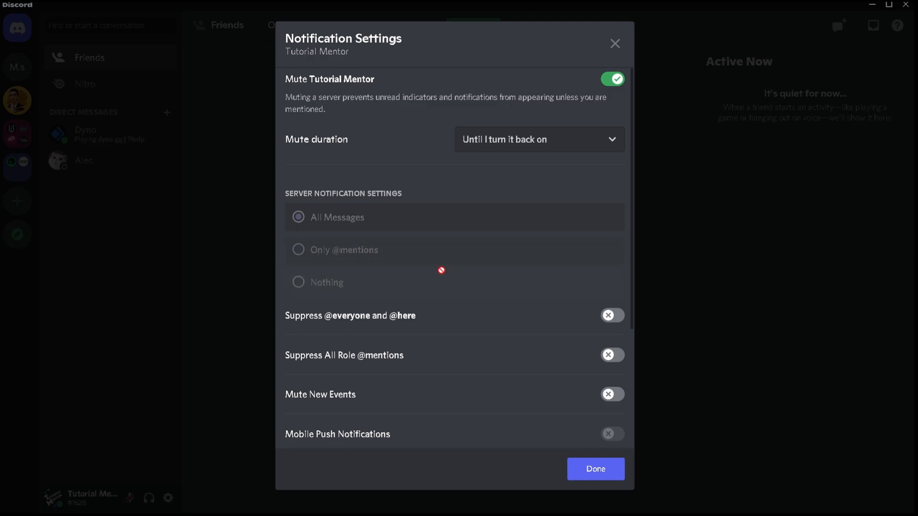
mouse_move(597, 127)
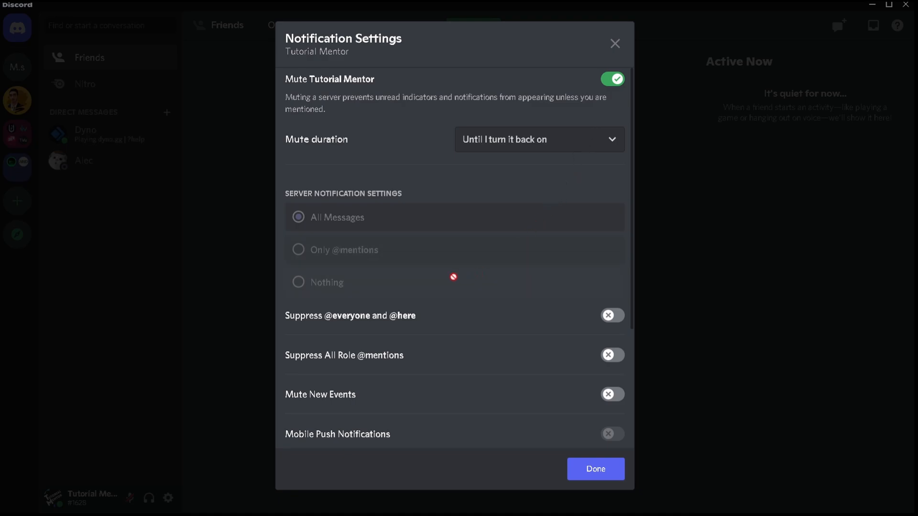
mouse_move(354, 260)
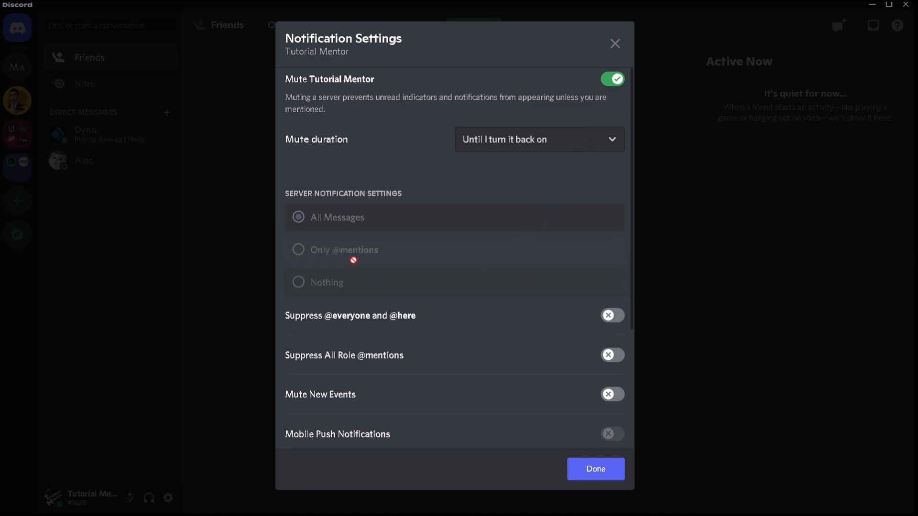
mouse_move(379, 249)
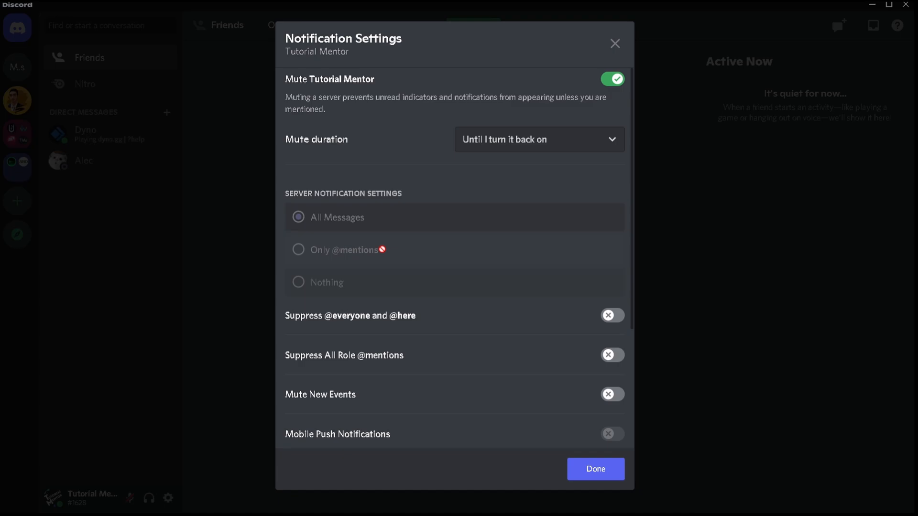
mouse_move(509, 125)
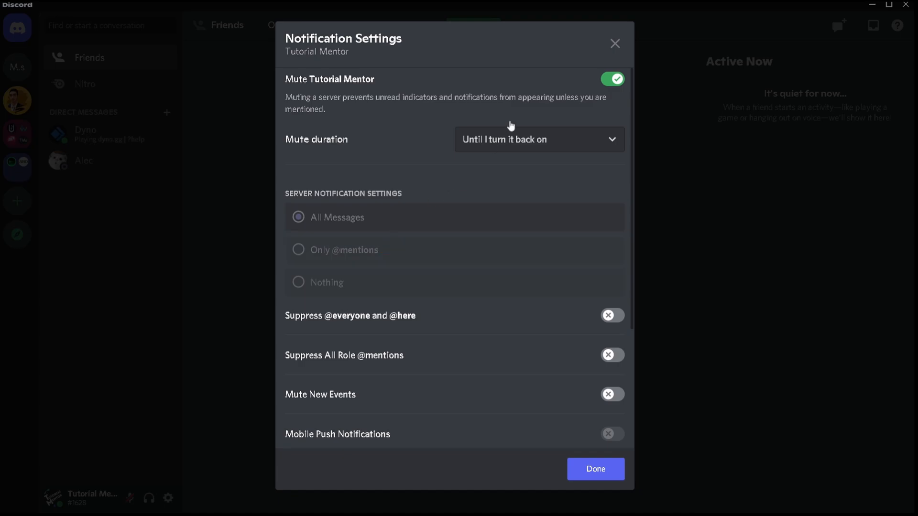
mouse_move(610, 94)
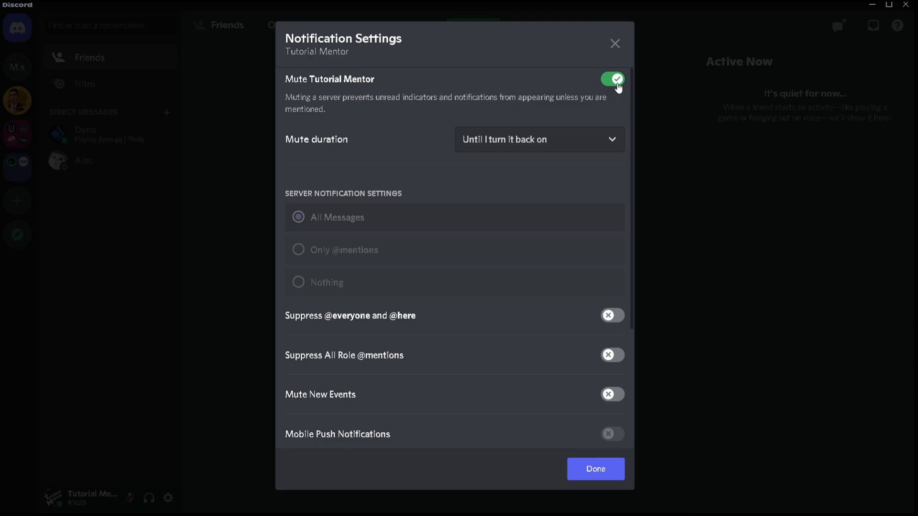
Unmute the Tutorial Mentor server again so its notification options are active
click(612, 78)
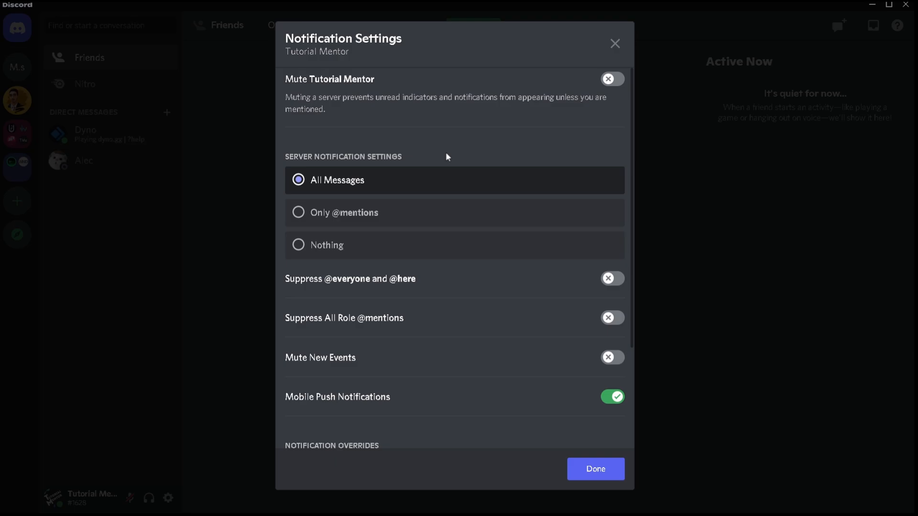
mouse_move(382, 180)
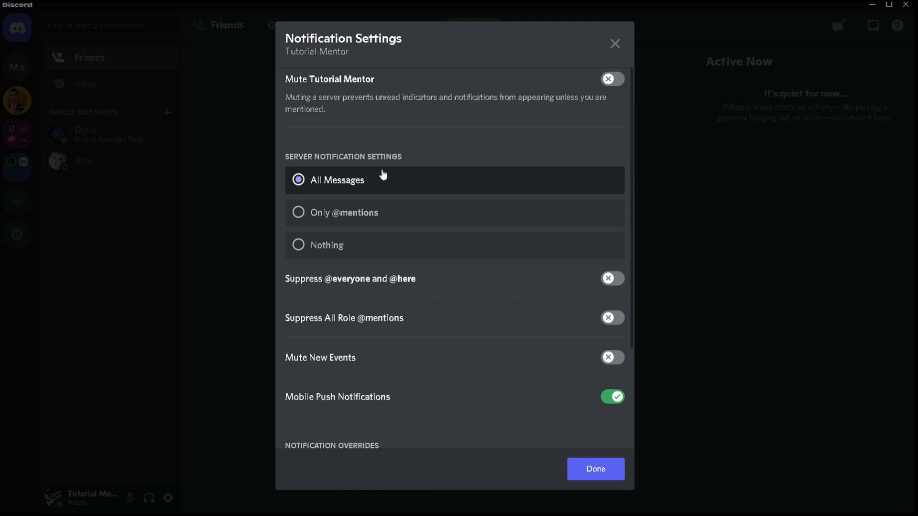
mouse_move(385, 173)
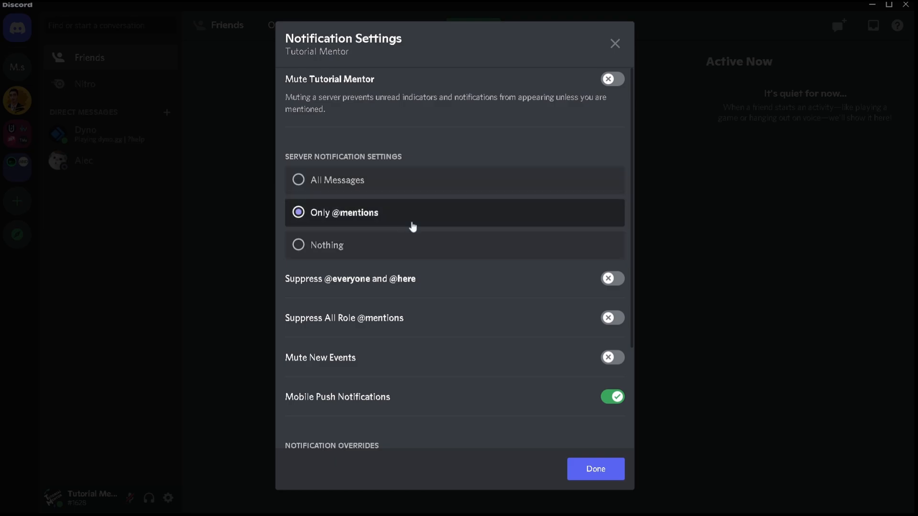
mouse_move(412, 230)
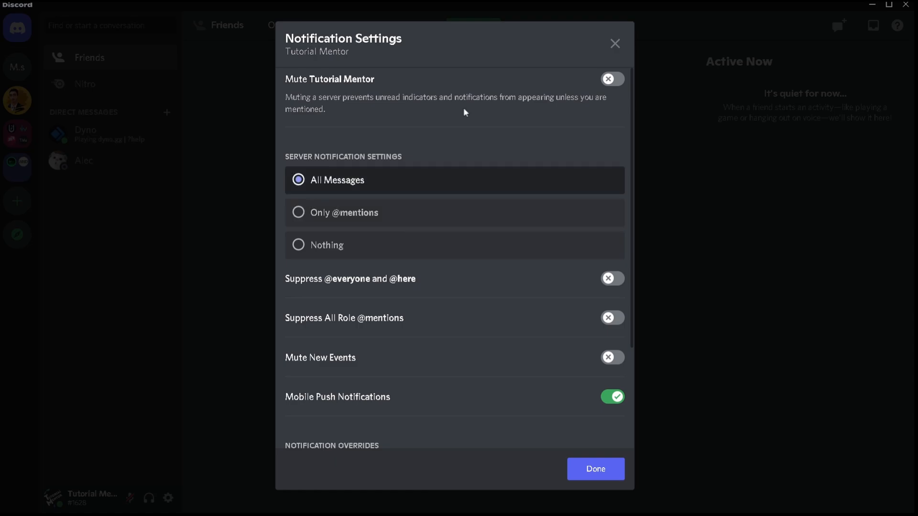
scroll(down, 3)
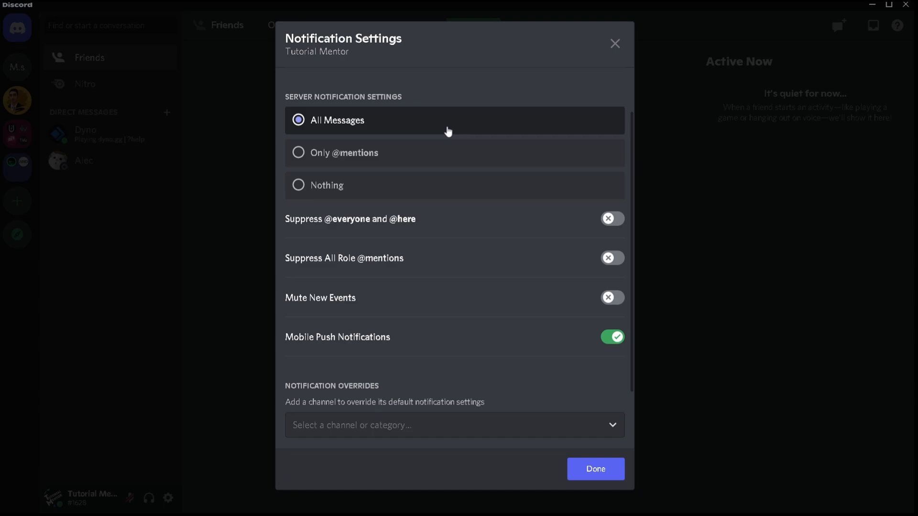
mouse_move(442, 130)
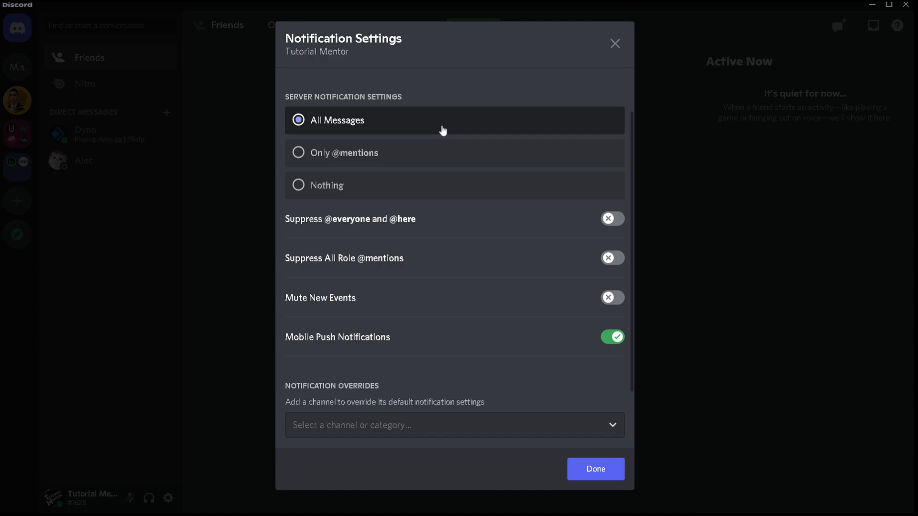
mouse_move(434, 237)
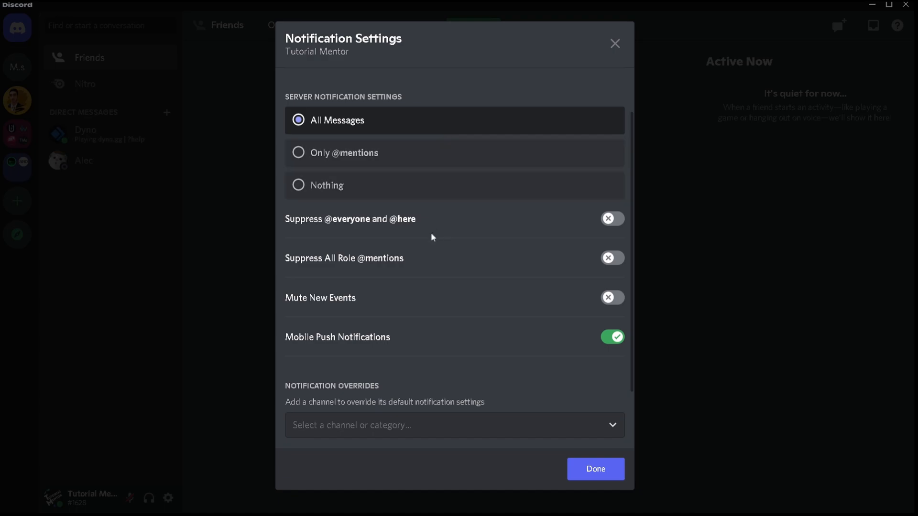
mouse_move(392, 310)
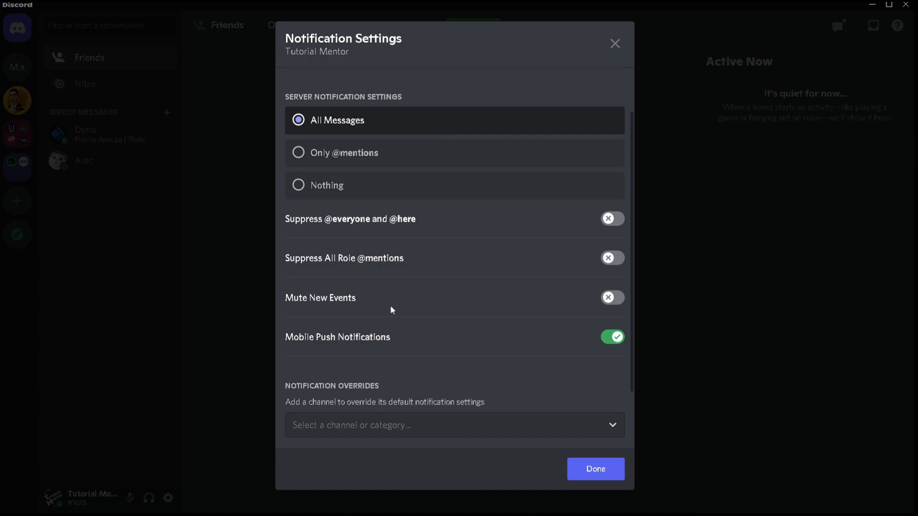
mouse_move(406, 351)
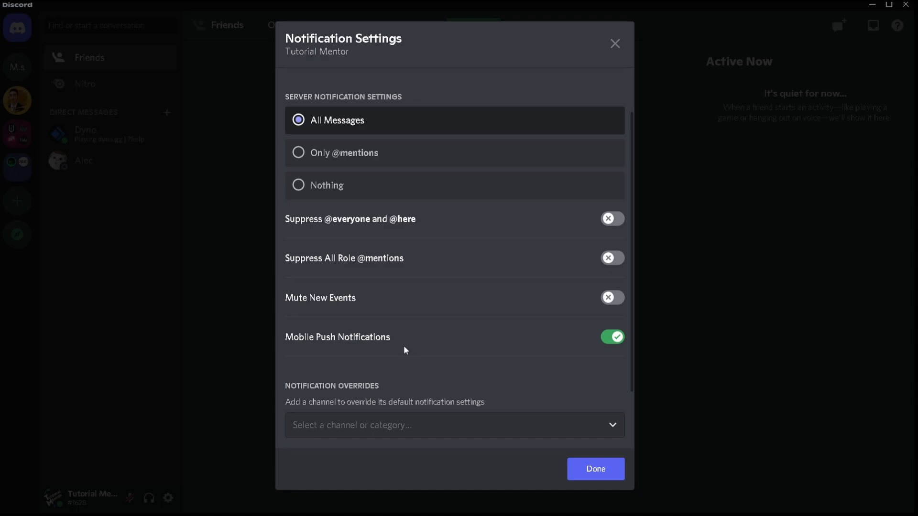
mouse_move(499, 383)
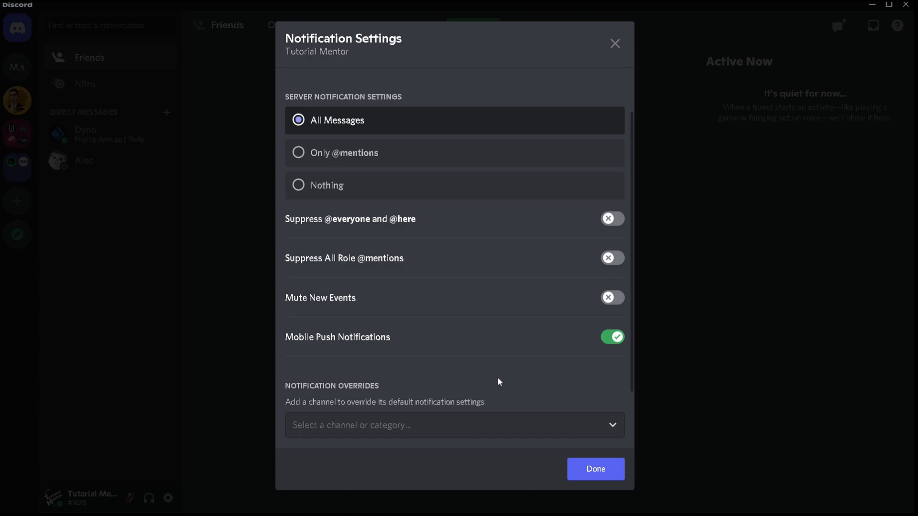
scroll(down, 3)
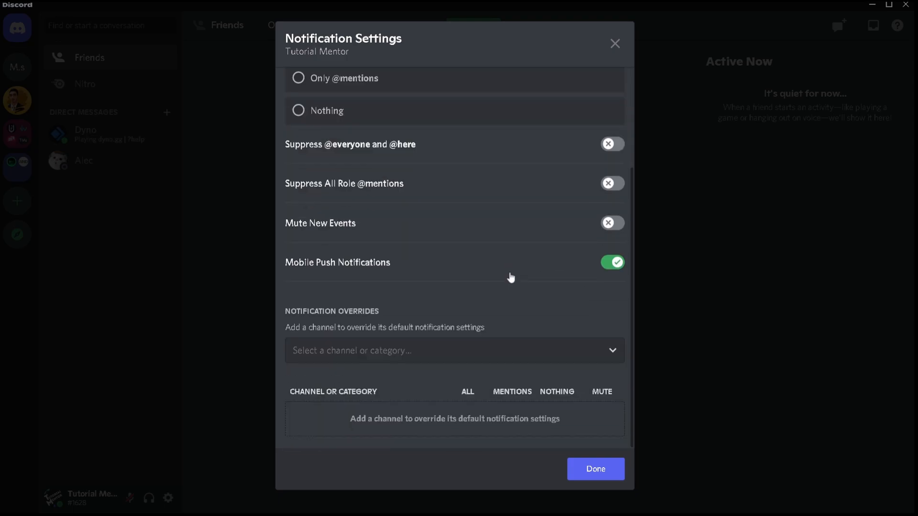
mouse_move(441, 383)
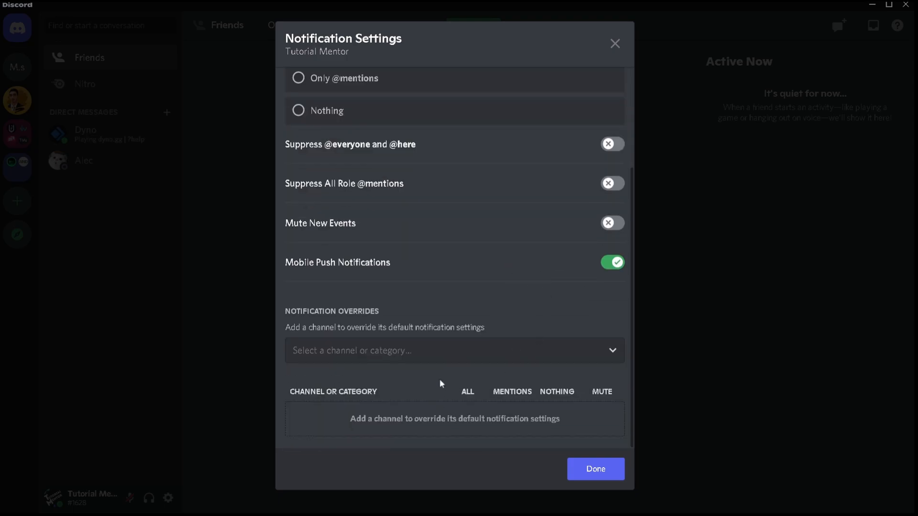
mouse_move(456, 419)
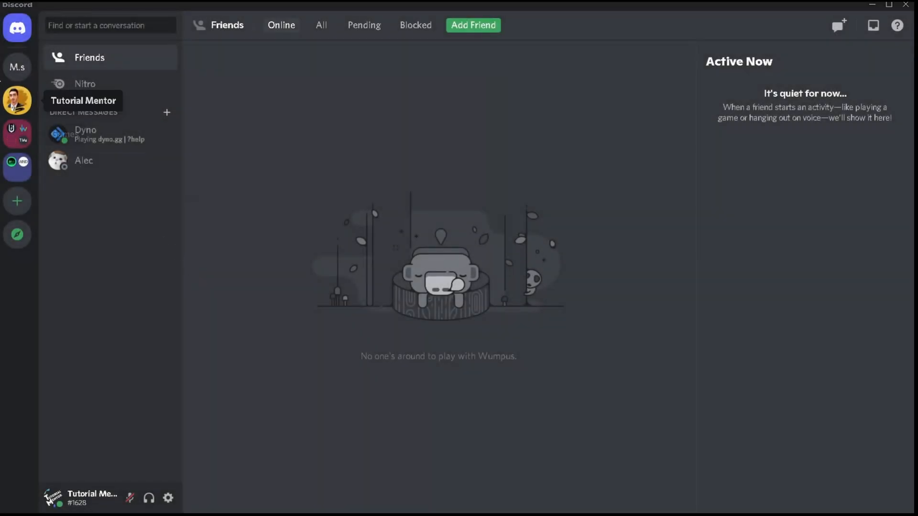
right_click(17, 95)
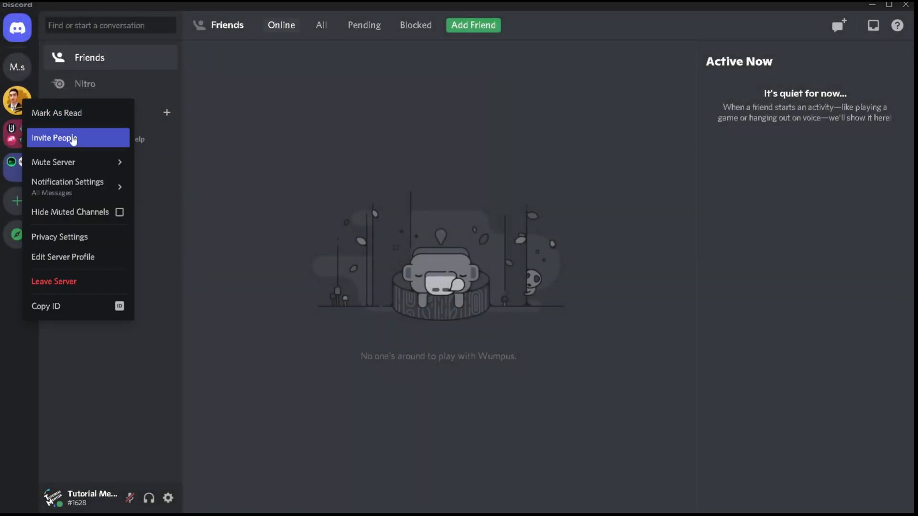
click(67, 182)
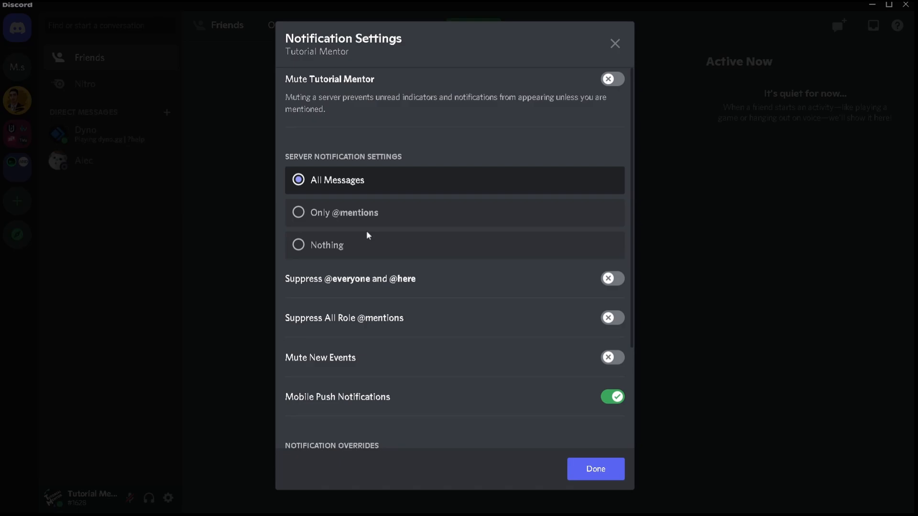
scroll(down, 3)
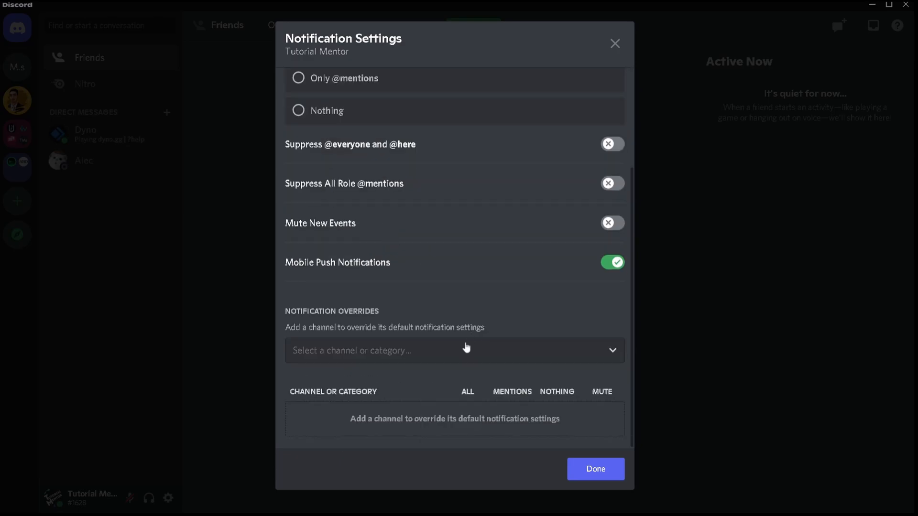
click(453, 350)
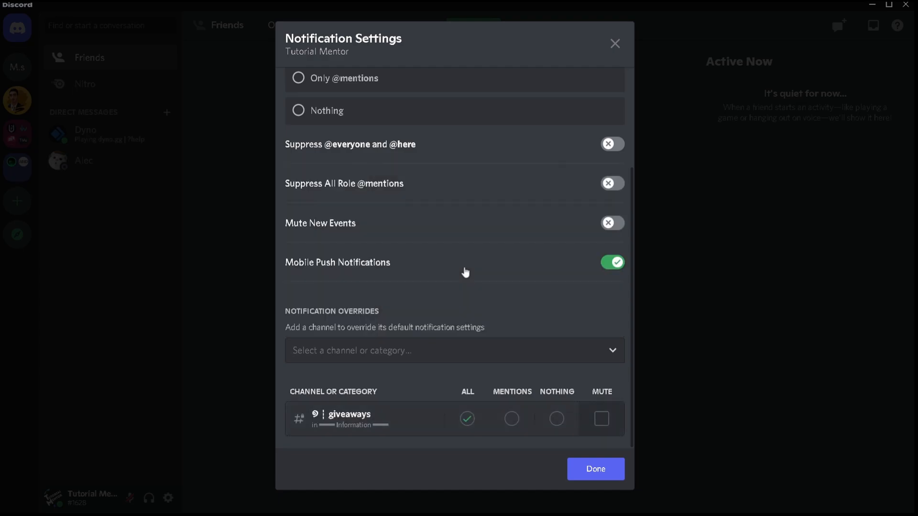
mouse_move(423, 429)
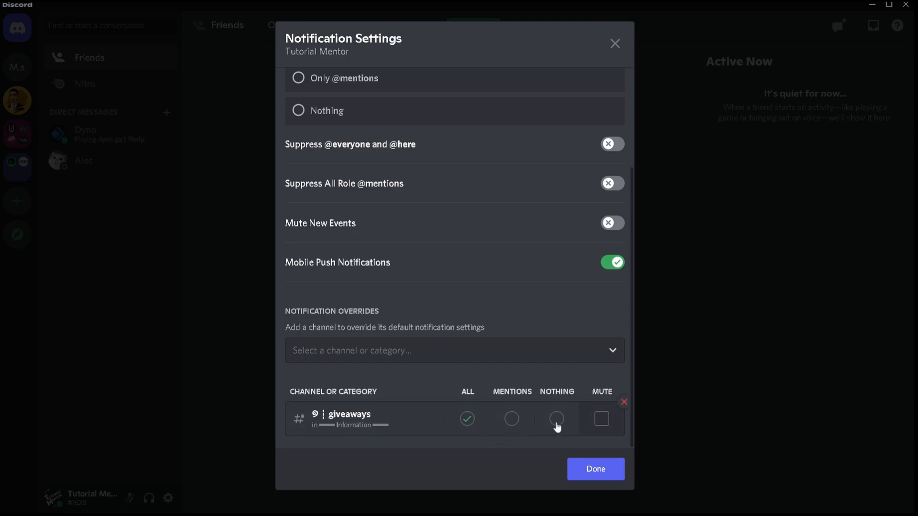
mouse_move(601, 423)
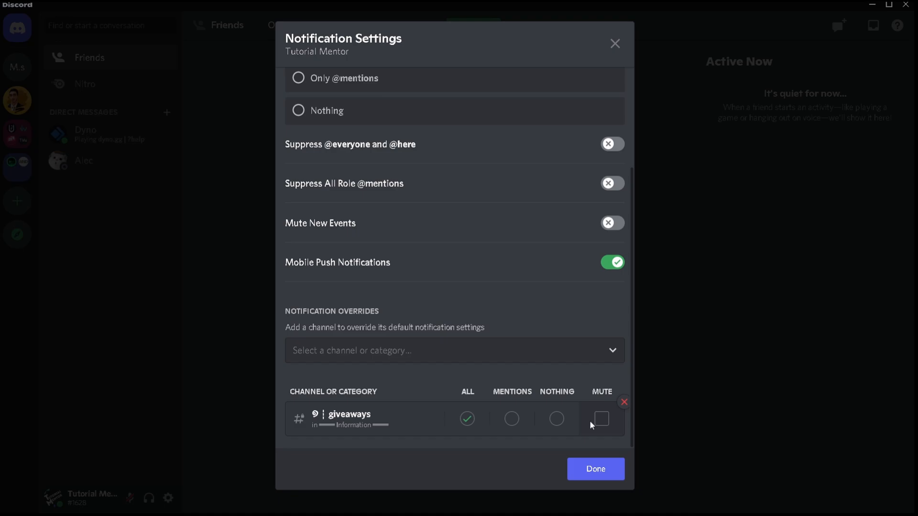
Keep the giveaways channel override at All Messages and confirm with Done
click(453, 351)
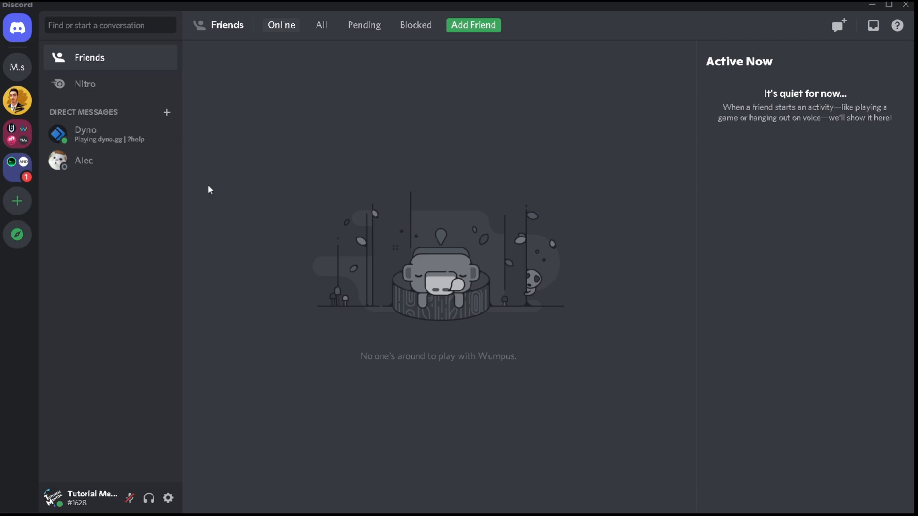
mouse_move(17, 100)
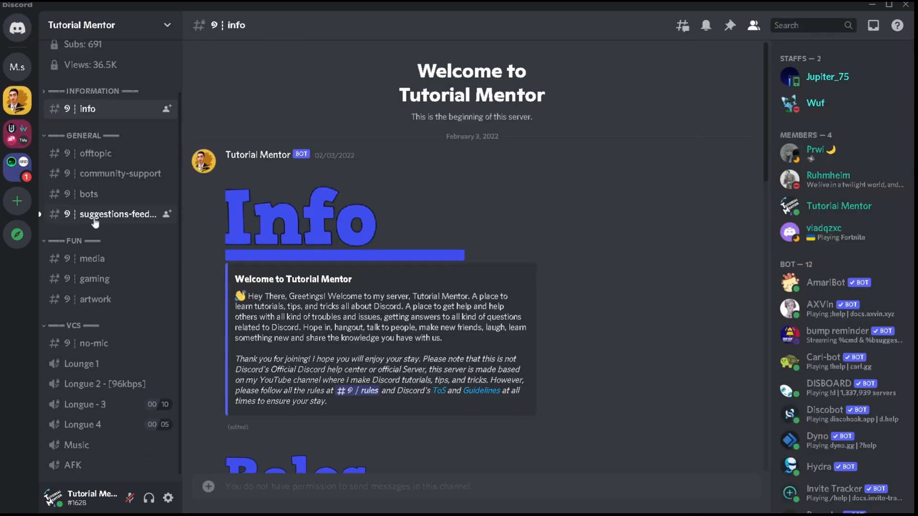
Mute the suggestions-feedback channel until turned back on via its options menu
right_click(95, 214)
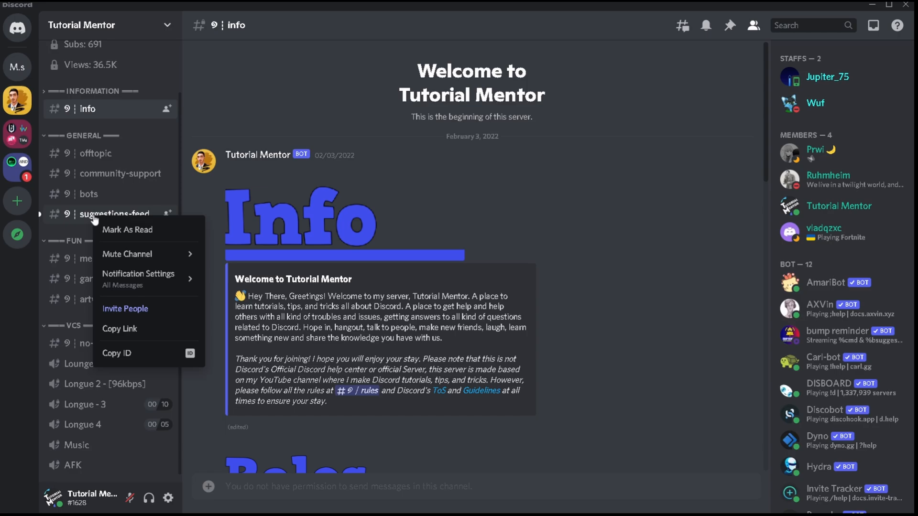
mouse_move(134, 254)
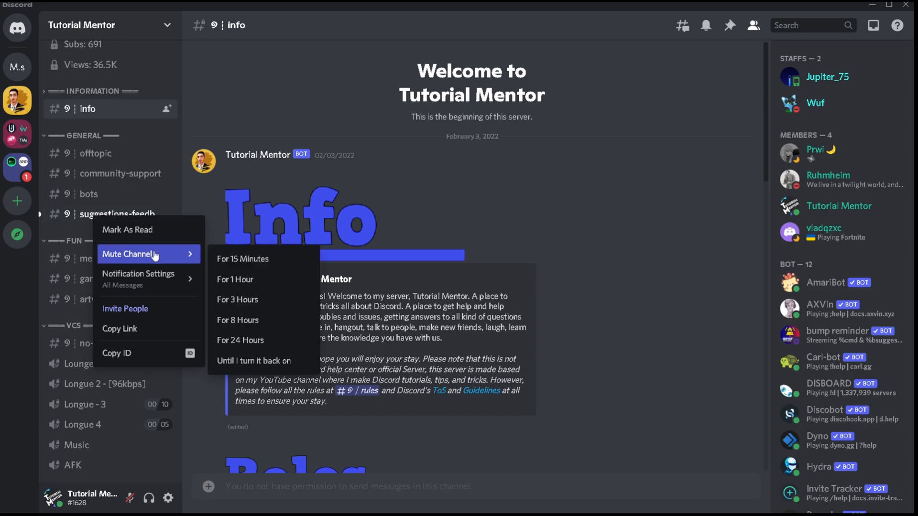
mouse_move(151, 257)
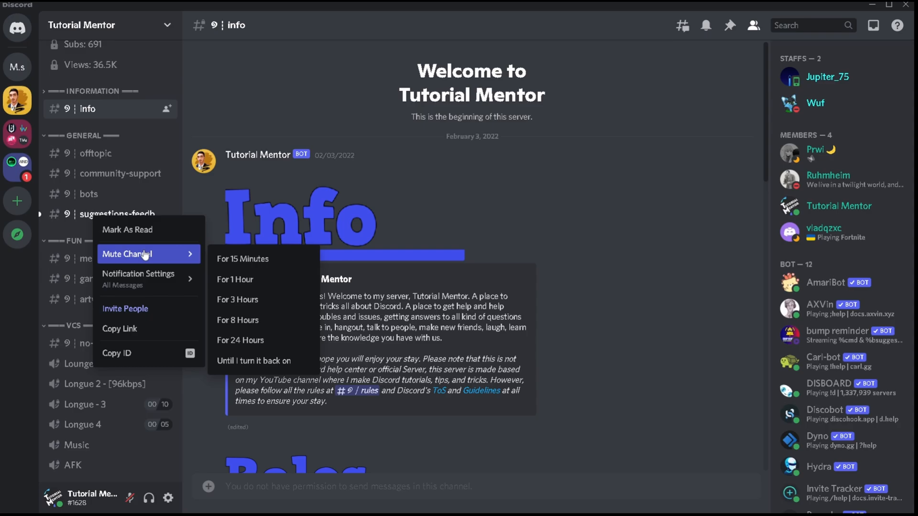
mouse_move(142, 253)
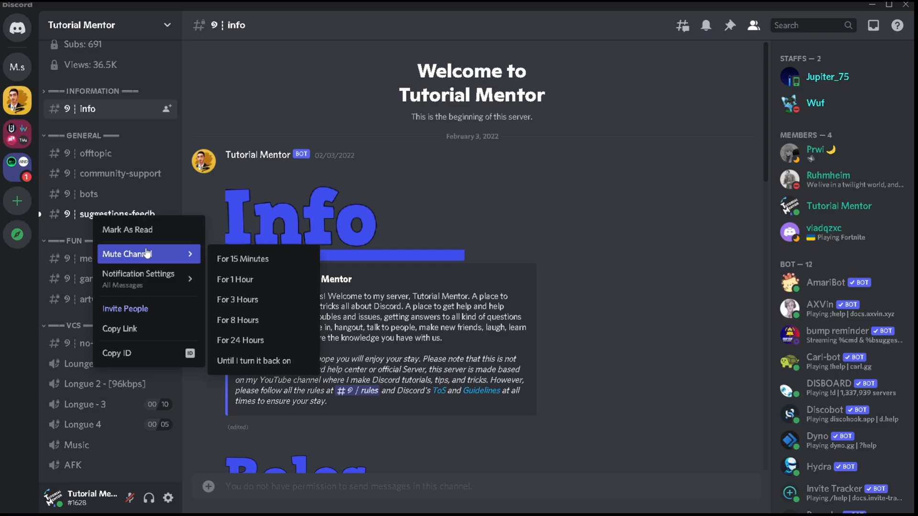
mouse_move(139, 273)
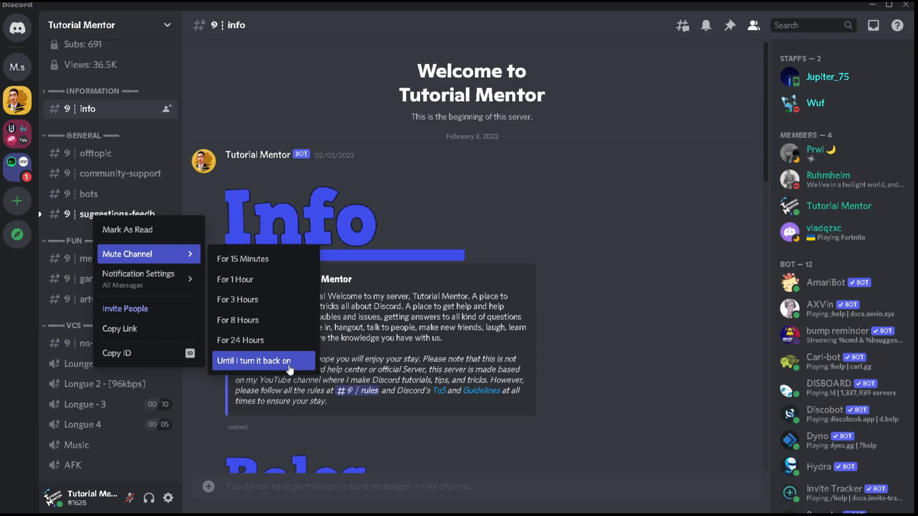
mouse_move(297, 366)
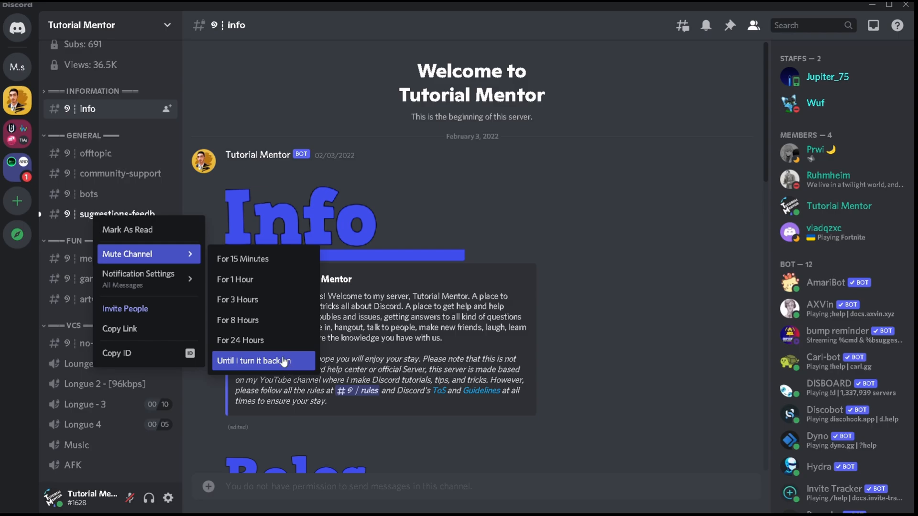
click(263, 361)
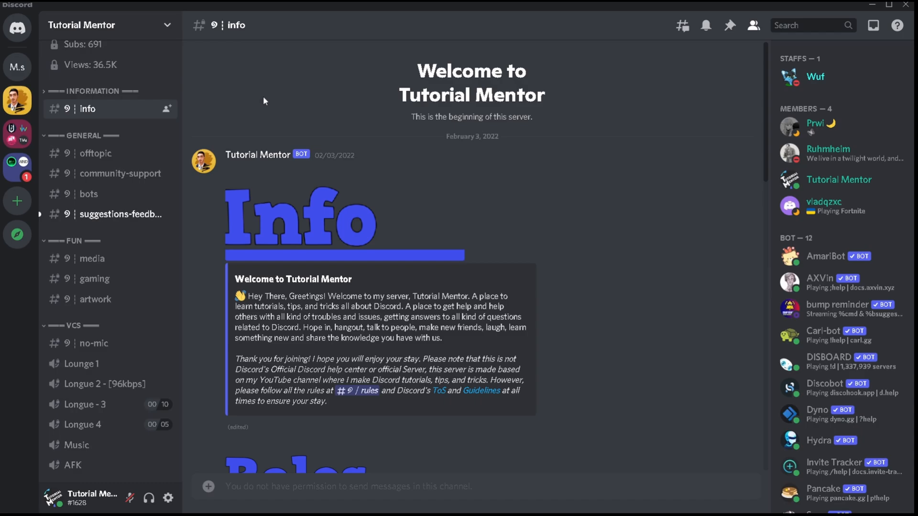
mouse_move(50, 111)
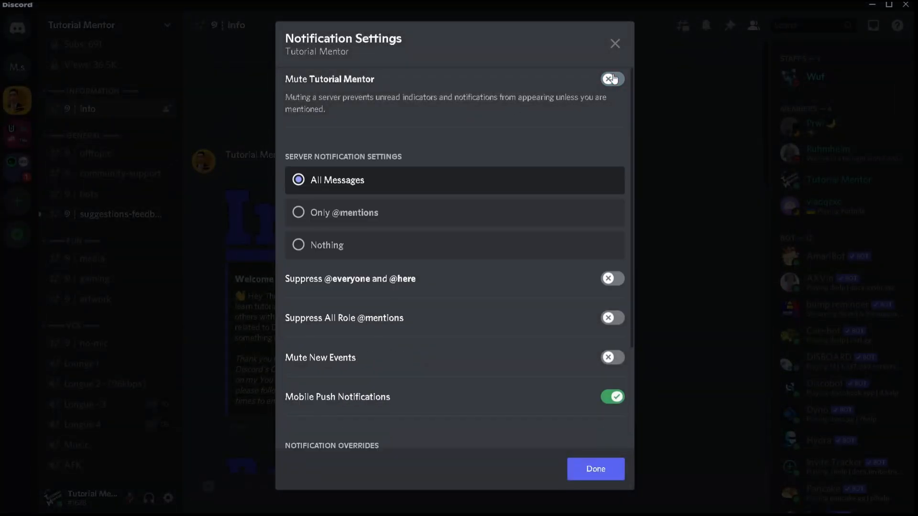
Toggle the Tutorial Mentor server mute in its Notification Settings window
click(612, 79)
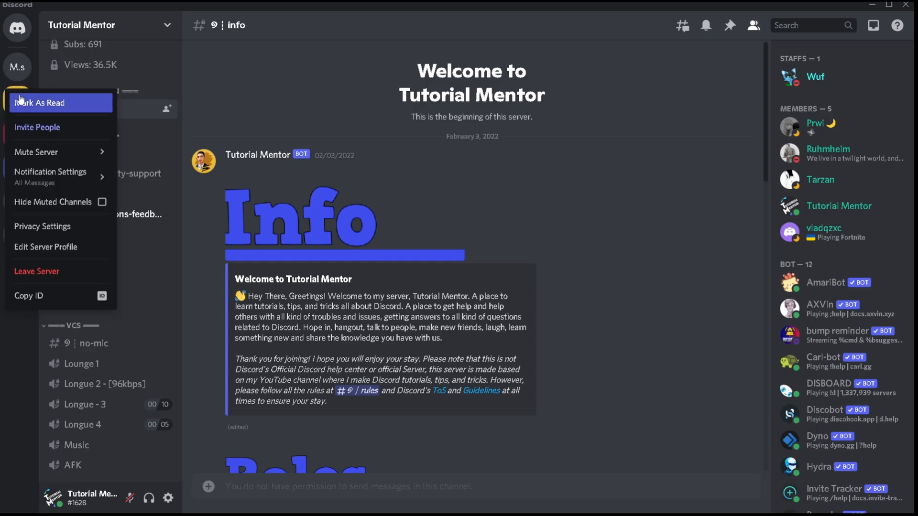
mouse_move(36, 151)
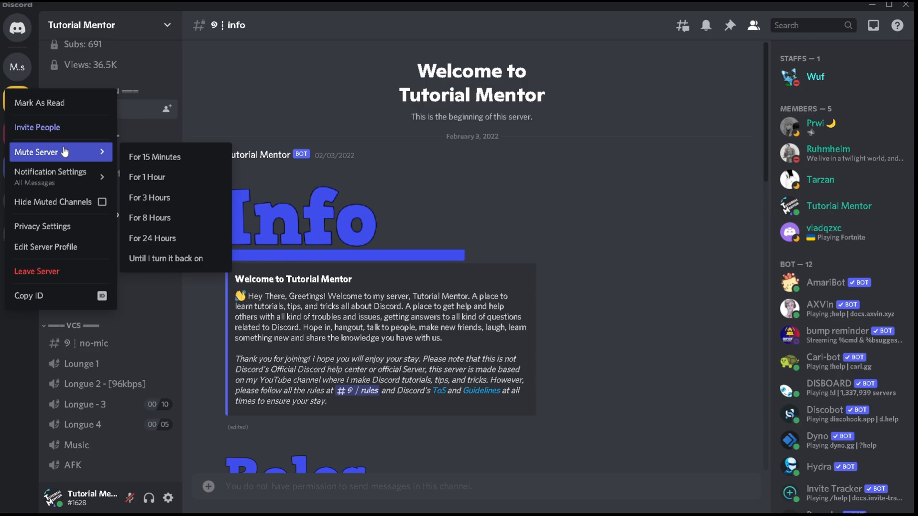
mouse_move(149, 152)
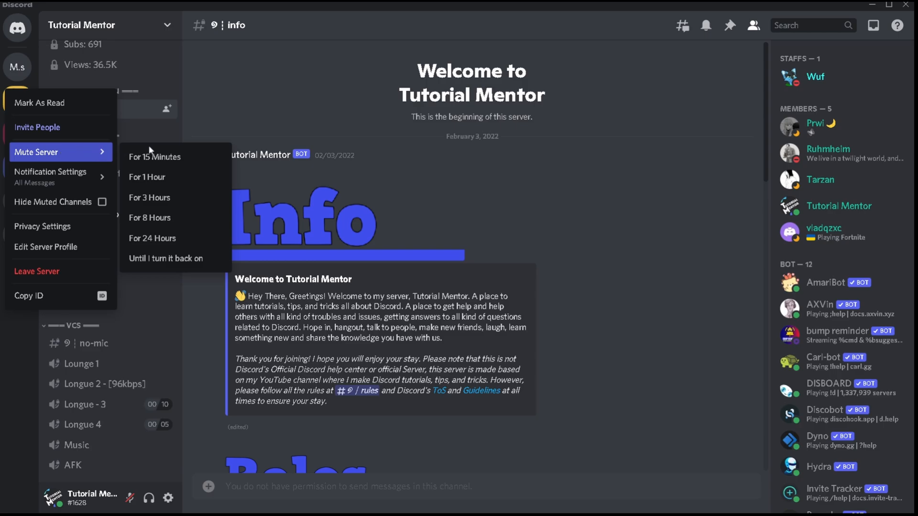
mouse_move(163, 198)
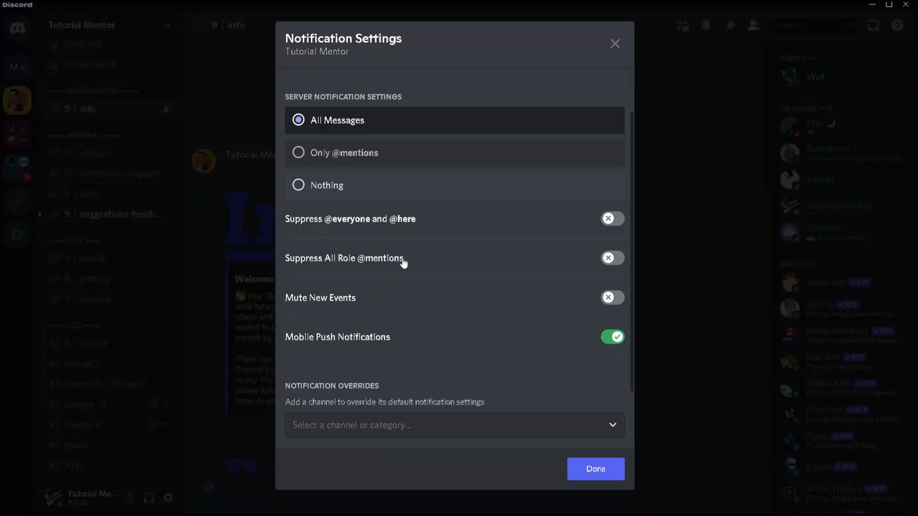
scroll(down, 3)
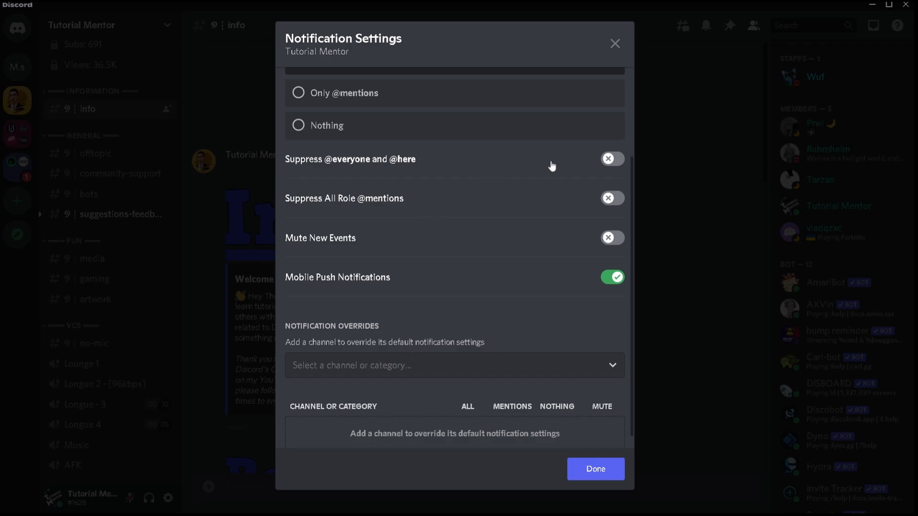
mouse_move(570, 173)
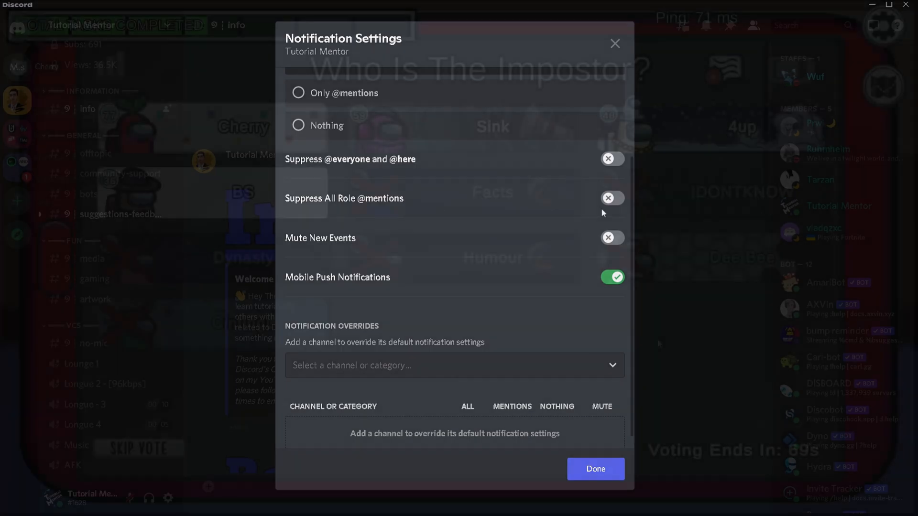
click(616, 43)
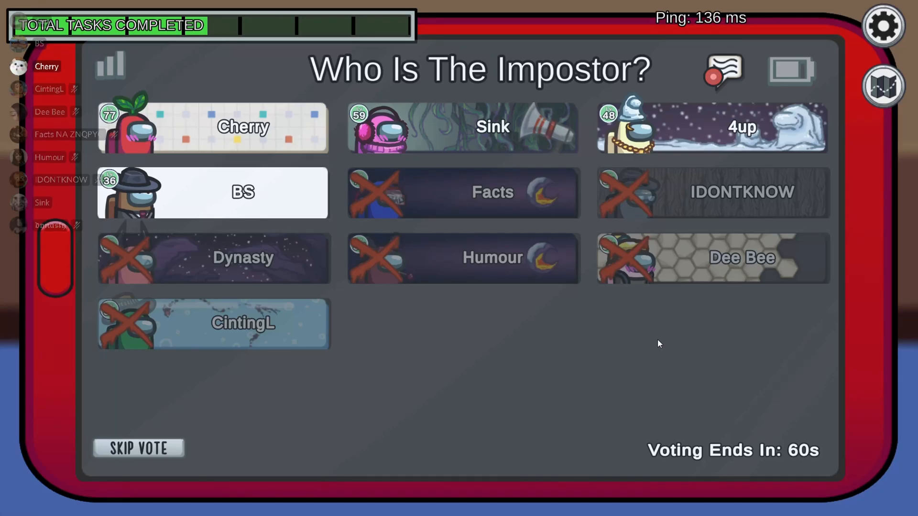
mouse_move(656, 347)
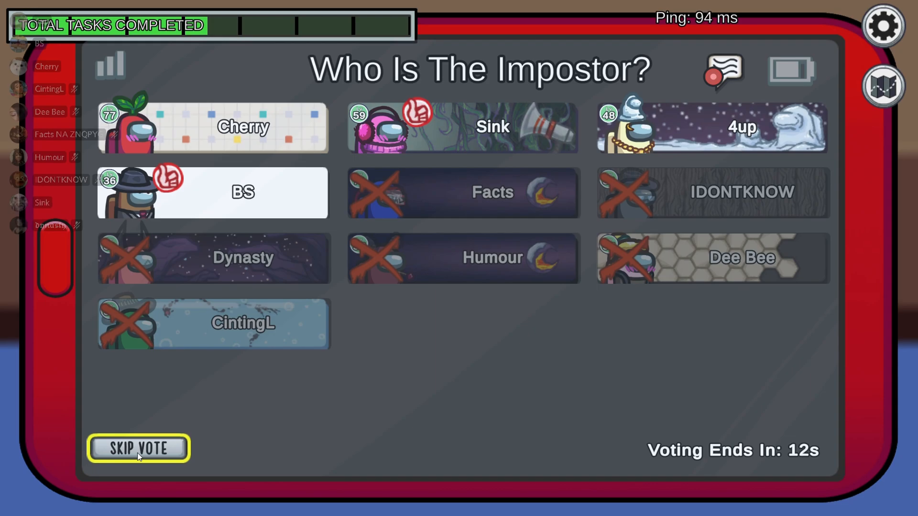
Cast a Skip Vote in the Who Is The Impostor meeting
click(138, 447)
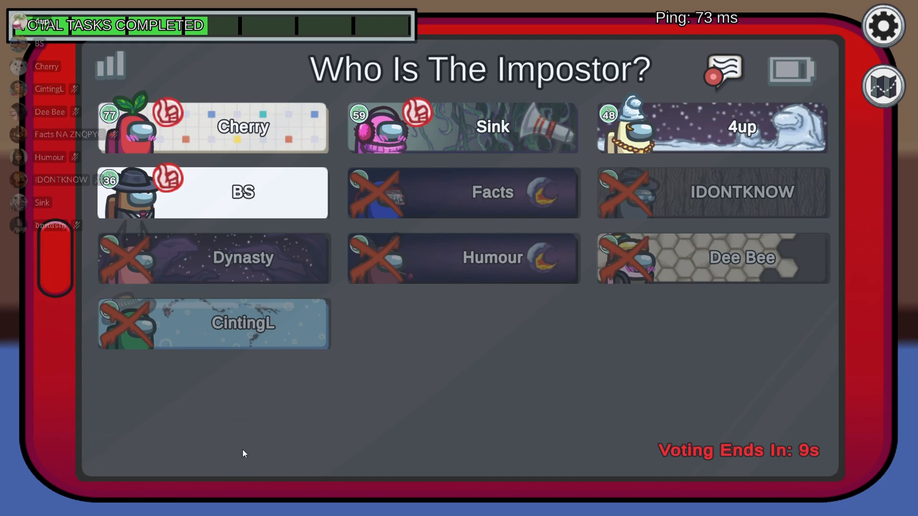